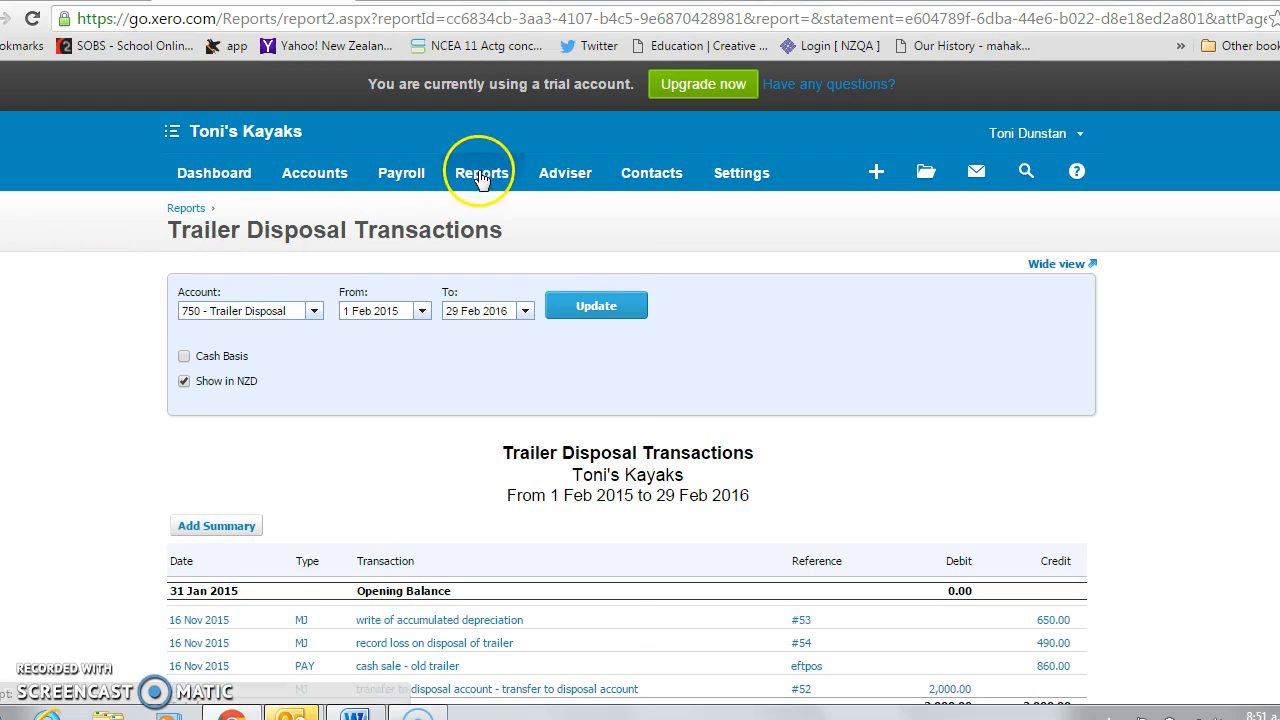
Run the Journal Report from 1 Feb 2015 to 29 Feb 2016, ordered by journal date.
left_click(481, 172)
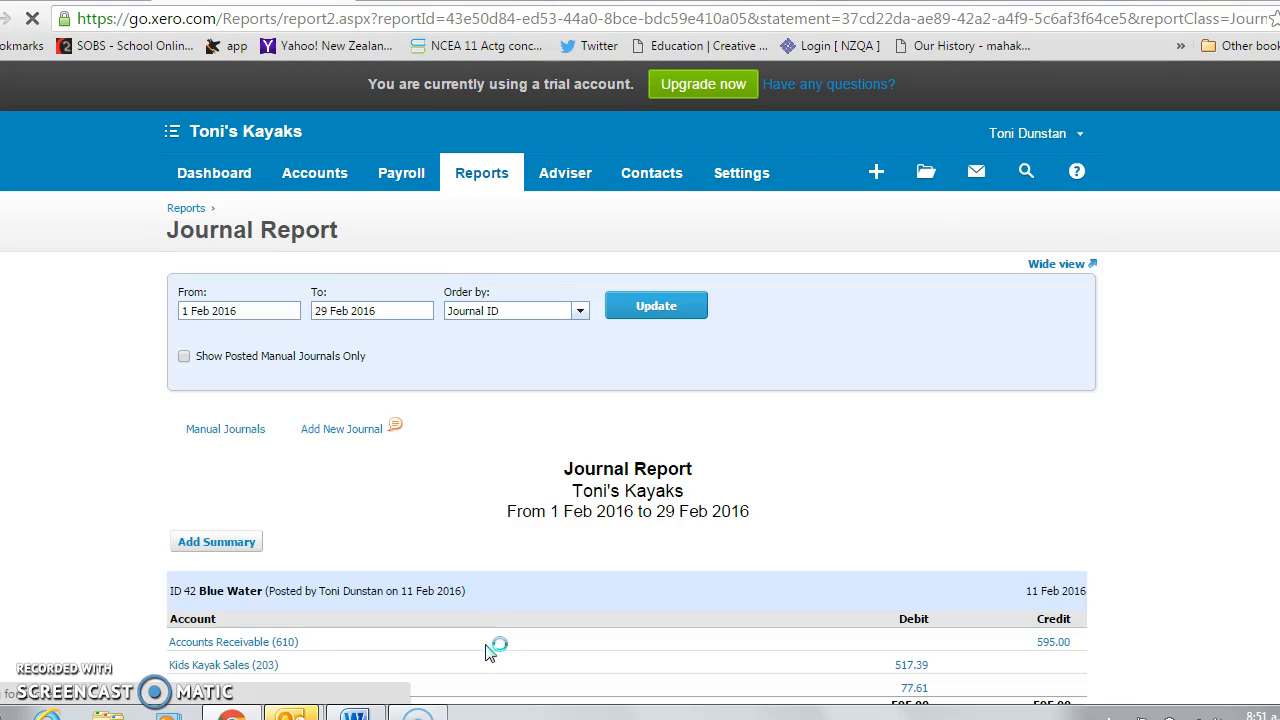
left_click(240, 310)
type("5")
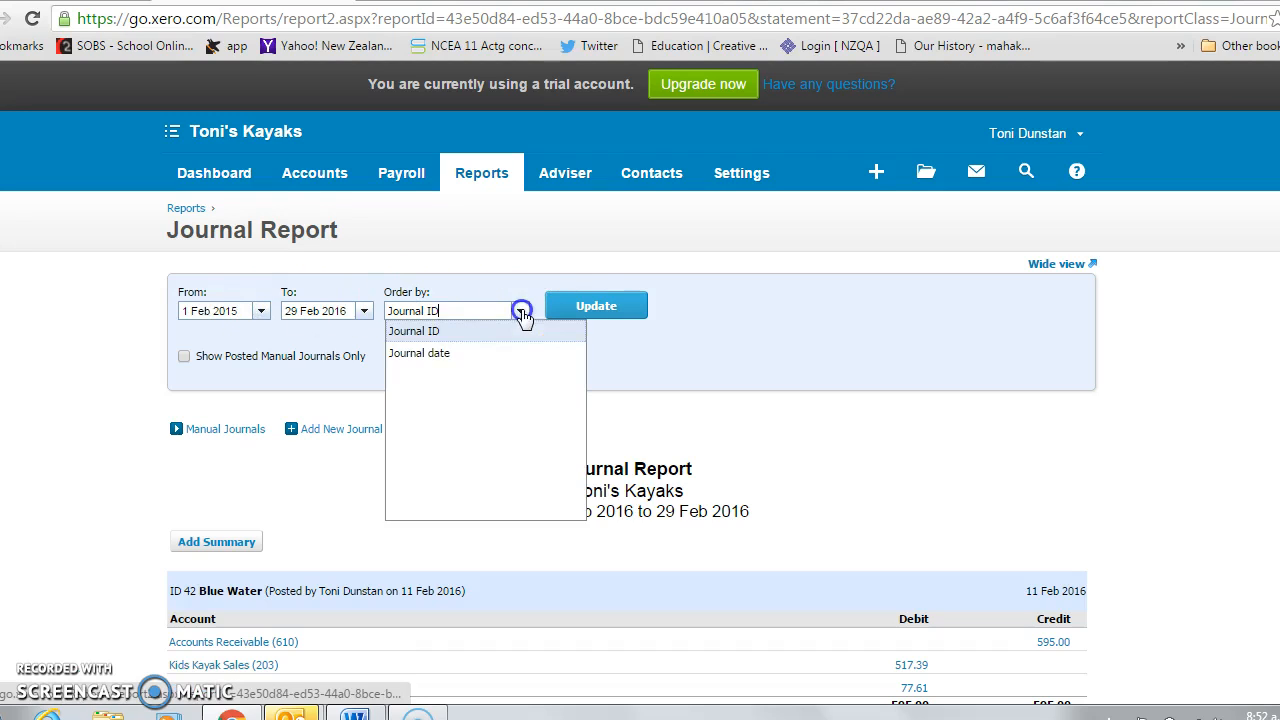
left_click(419, 353)
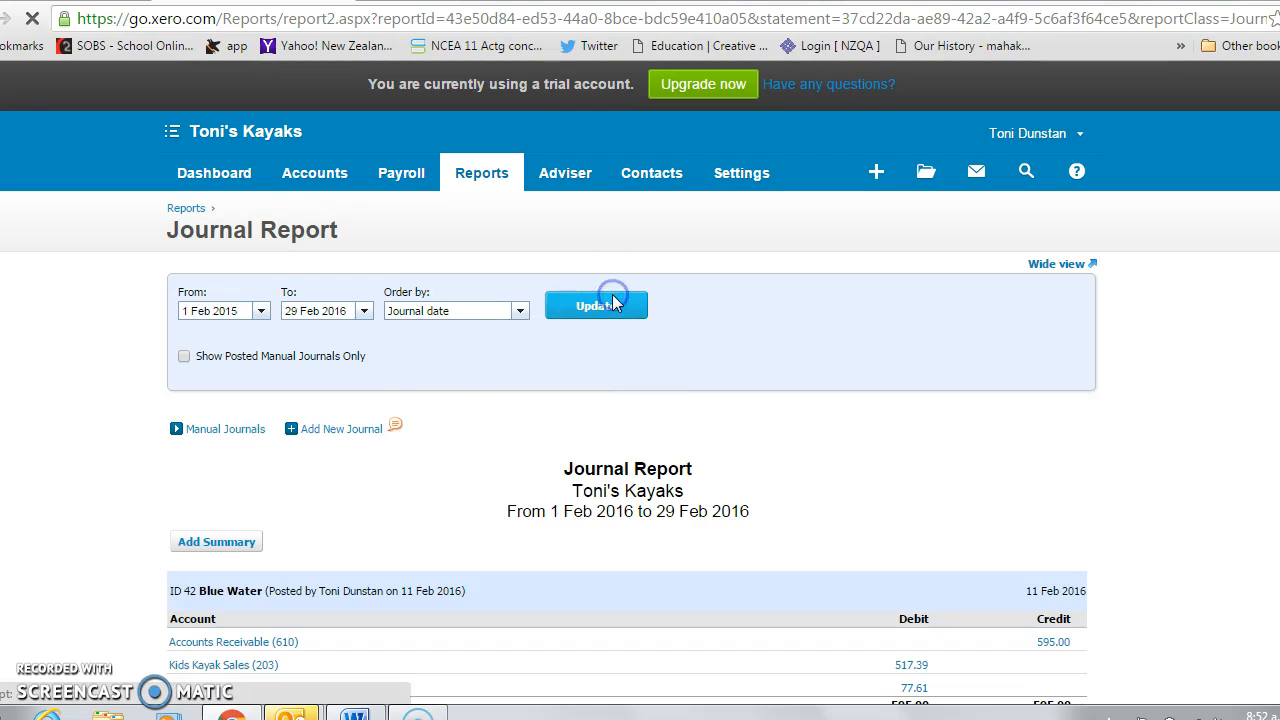
left_click(595, 305)
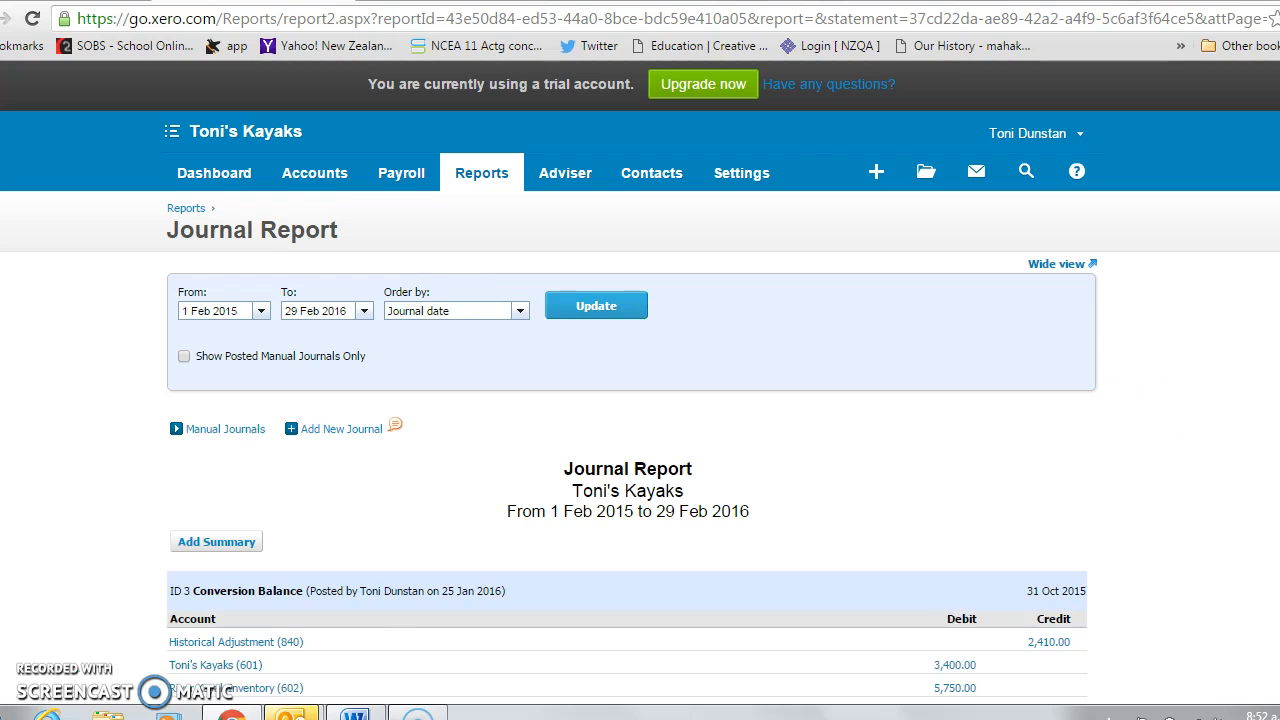
scroll("down", 3)
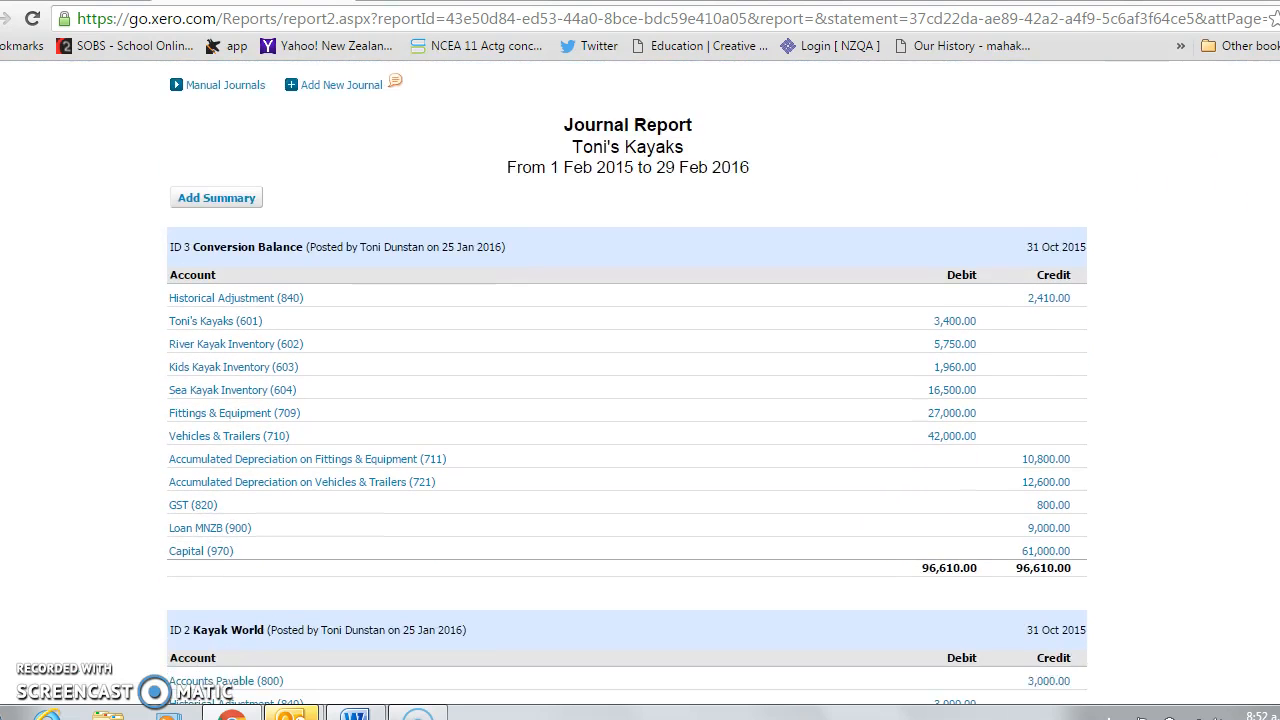
scroll("down", 3)
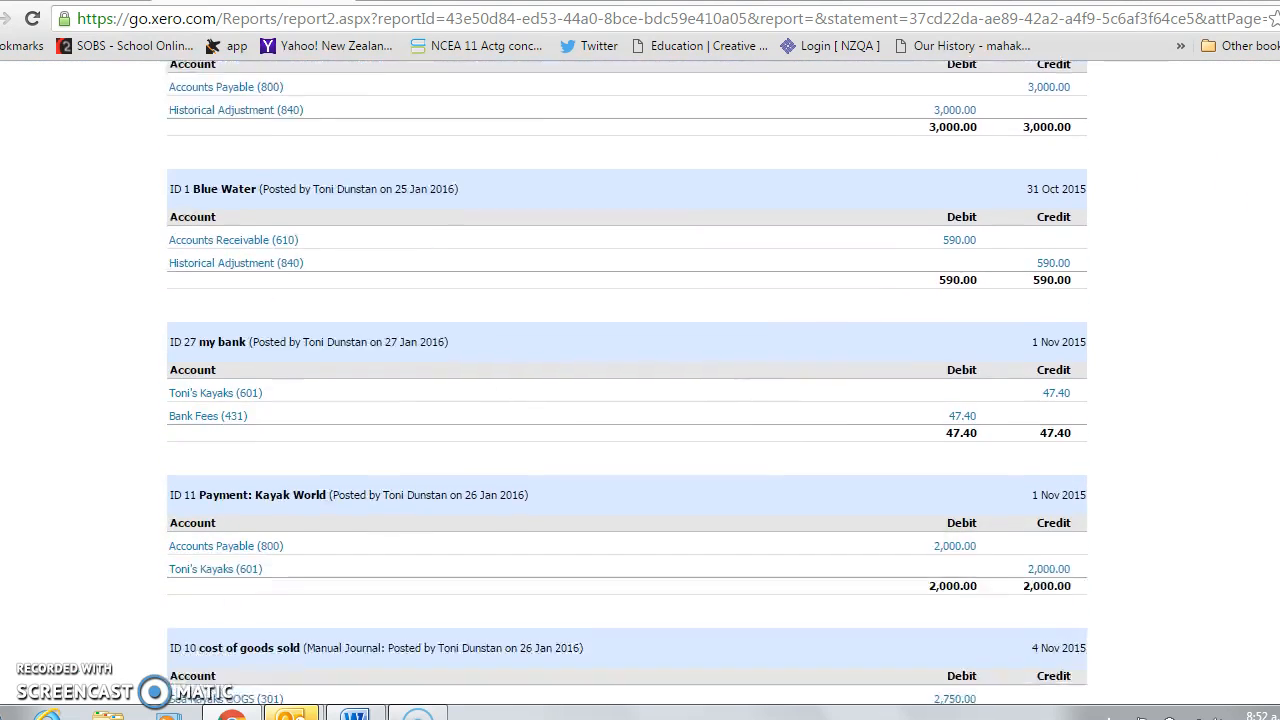
scroll("up", 3)
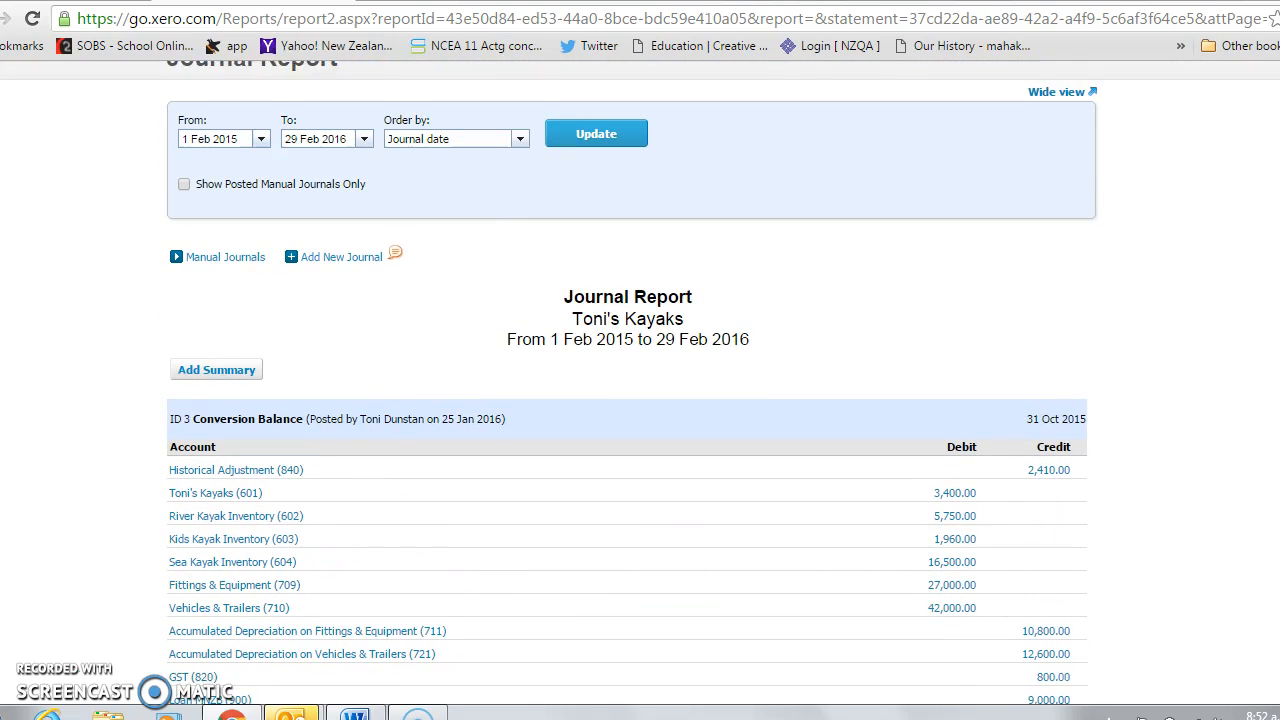
scroll("down", 3)
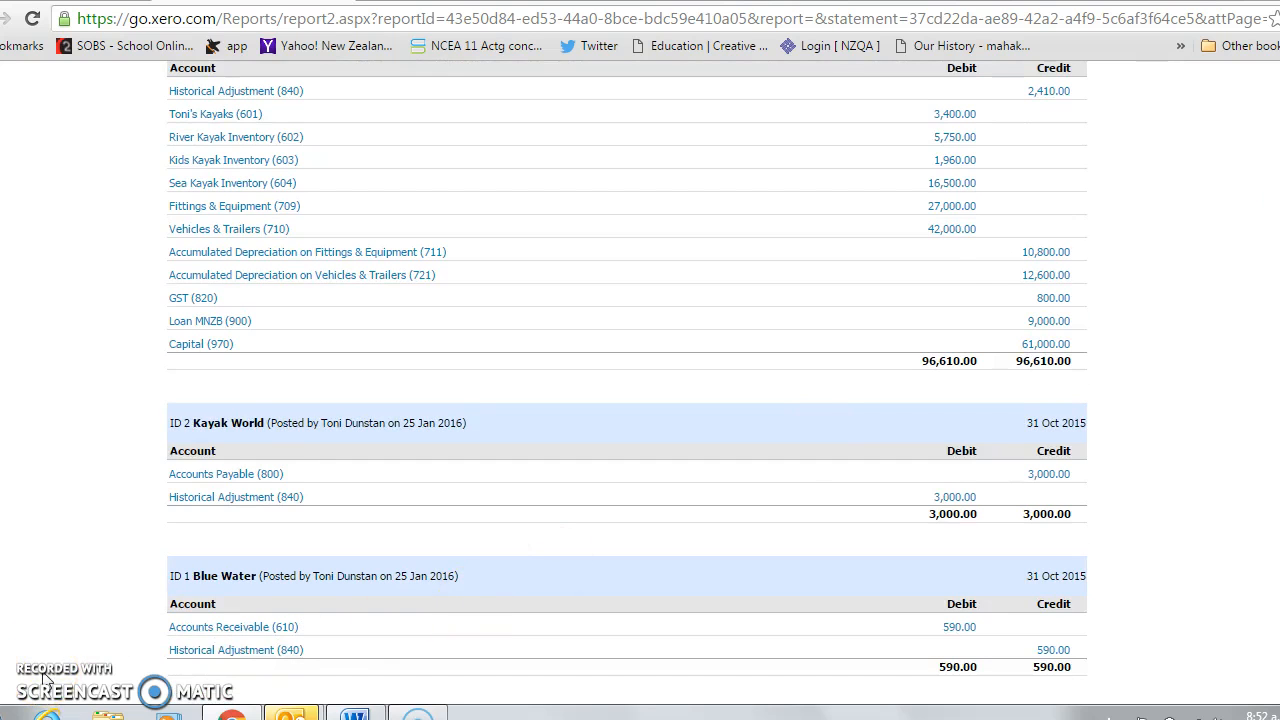
scroll("down", 3)
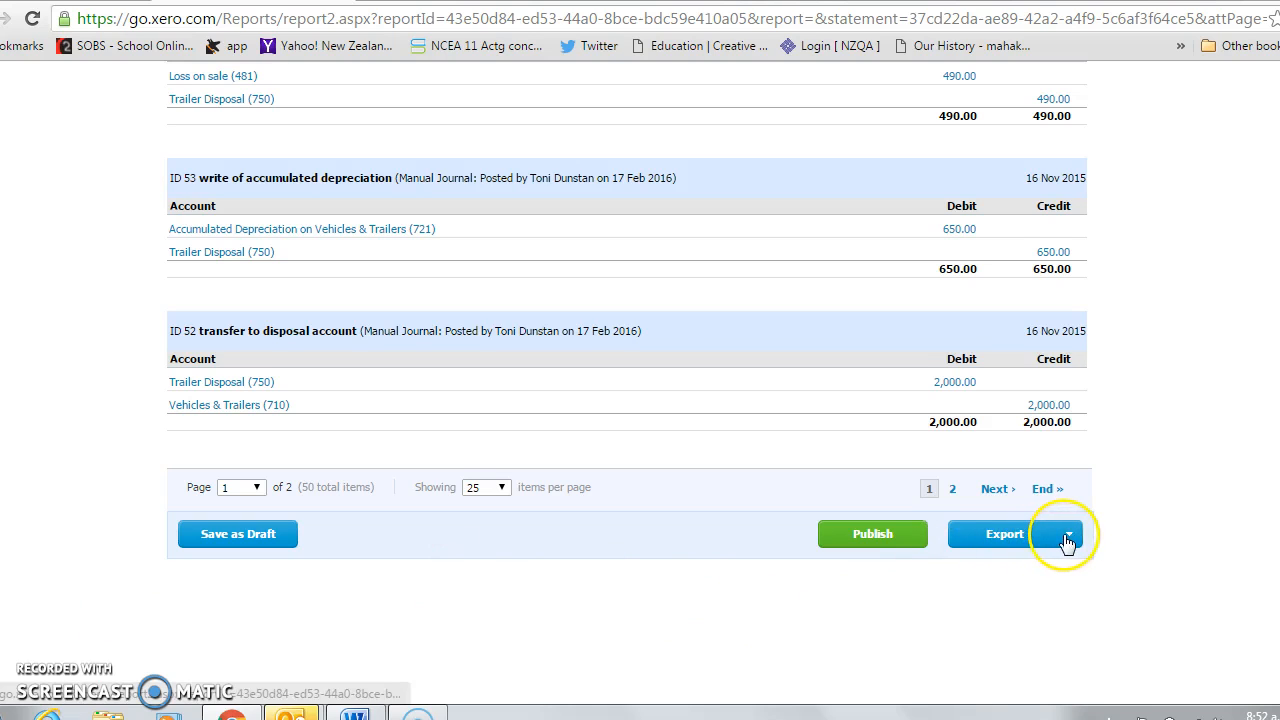
Open the journal report's export options (Excel, PDF, Google Docs).
left_click(1067, 533)
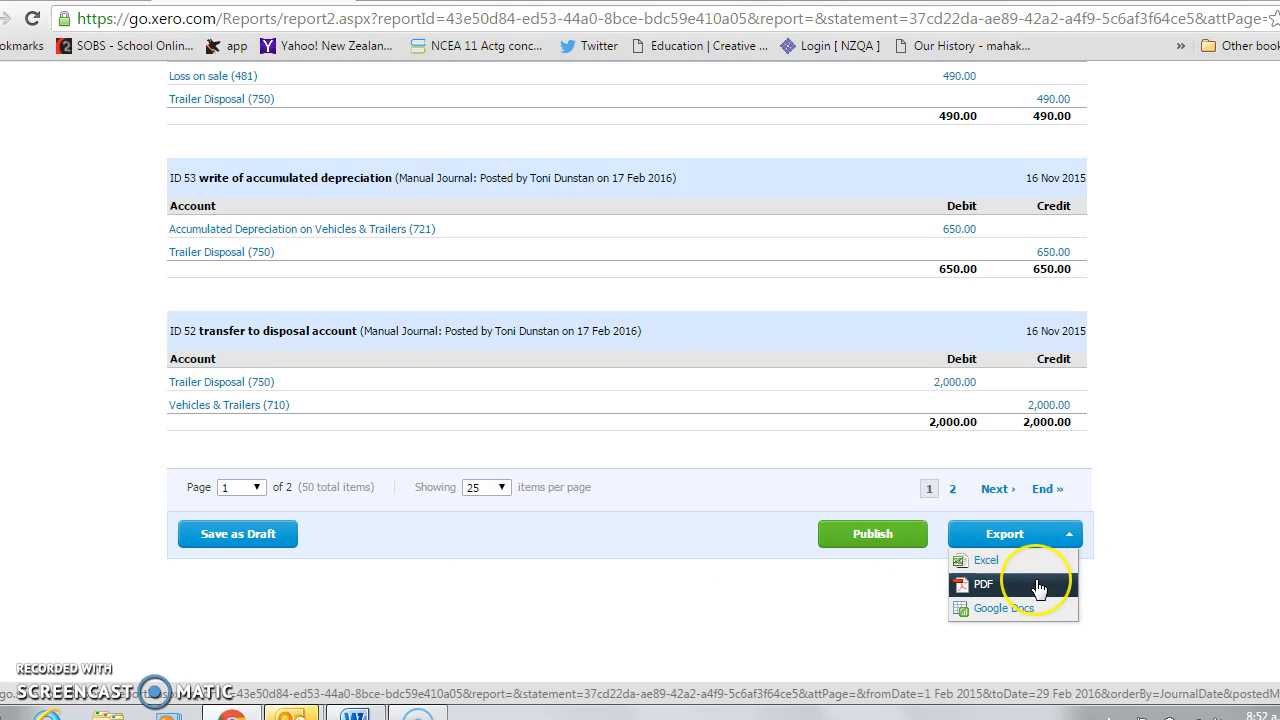
mouse_move(983, 584)
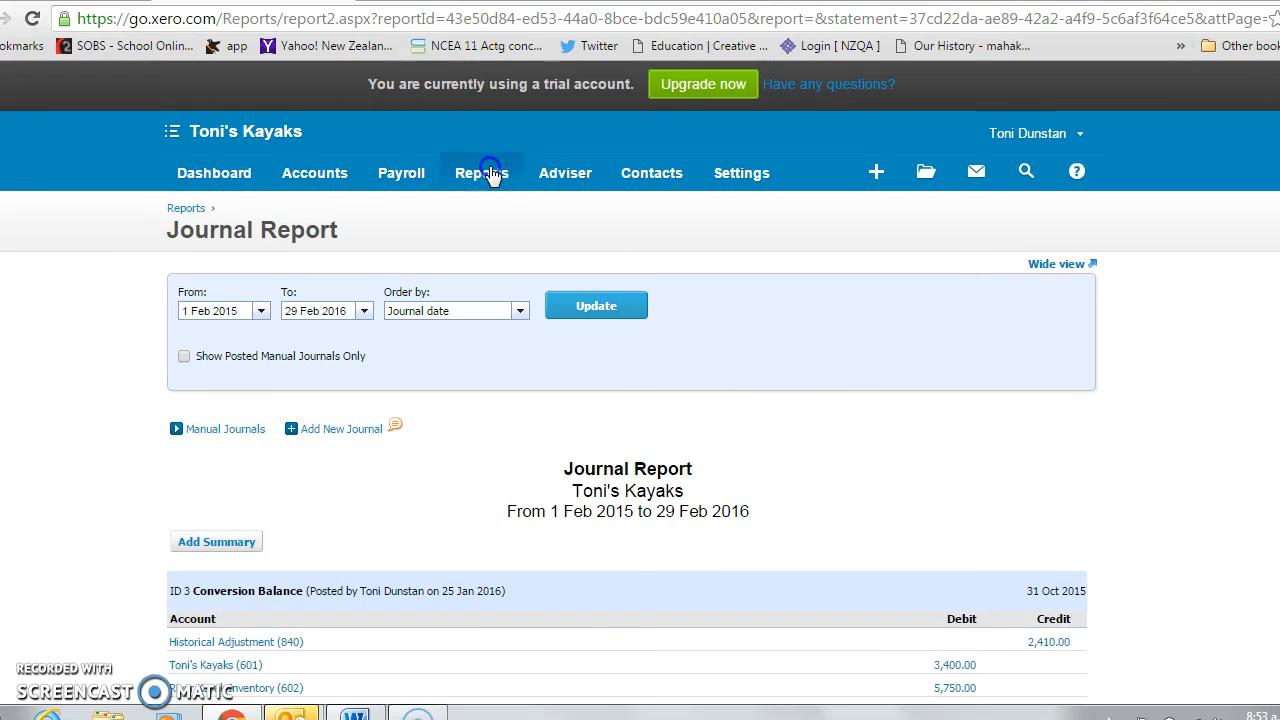
Open the Profit And Loss report for February 2016 and scroll through net profit.
left_click(481, 172)
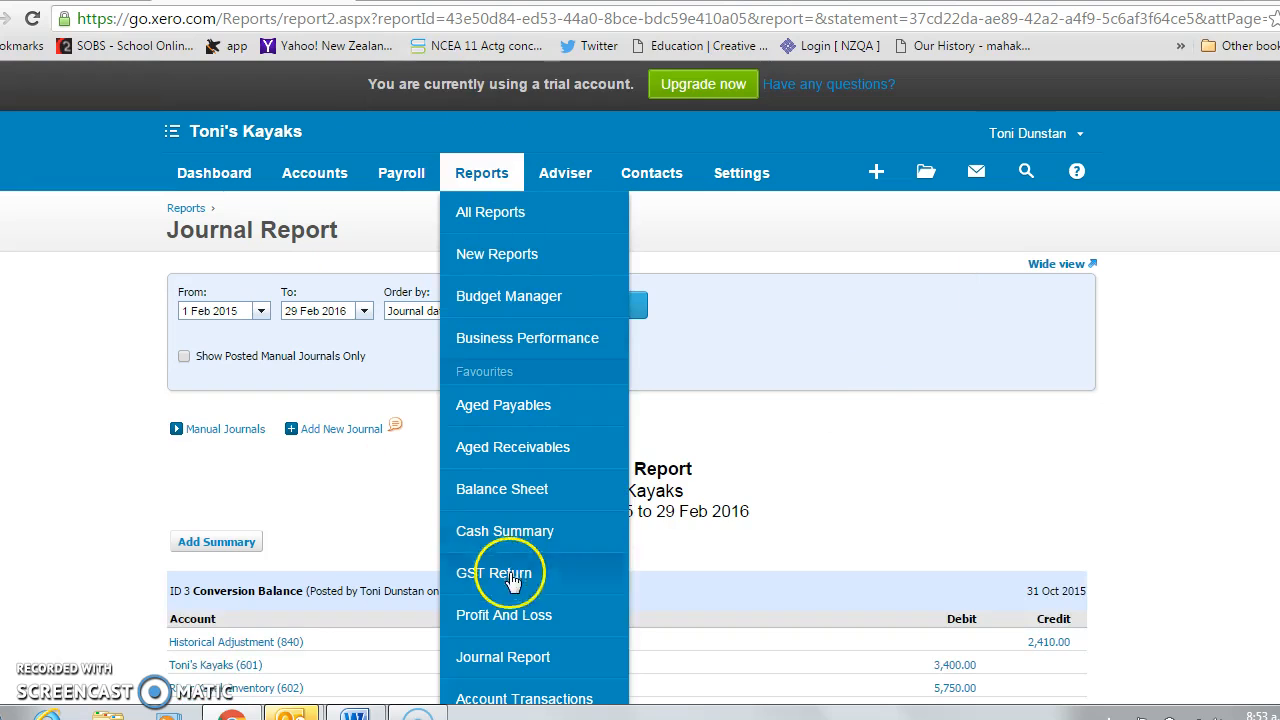
left_click(481, 172)
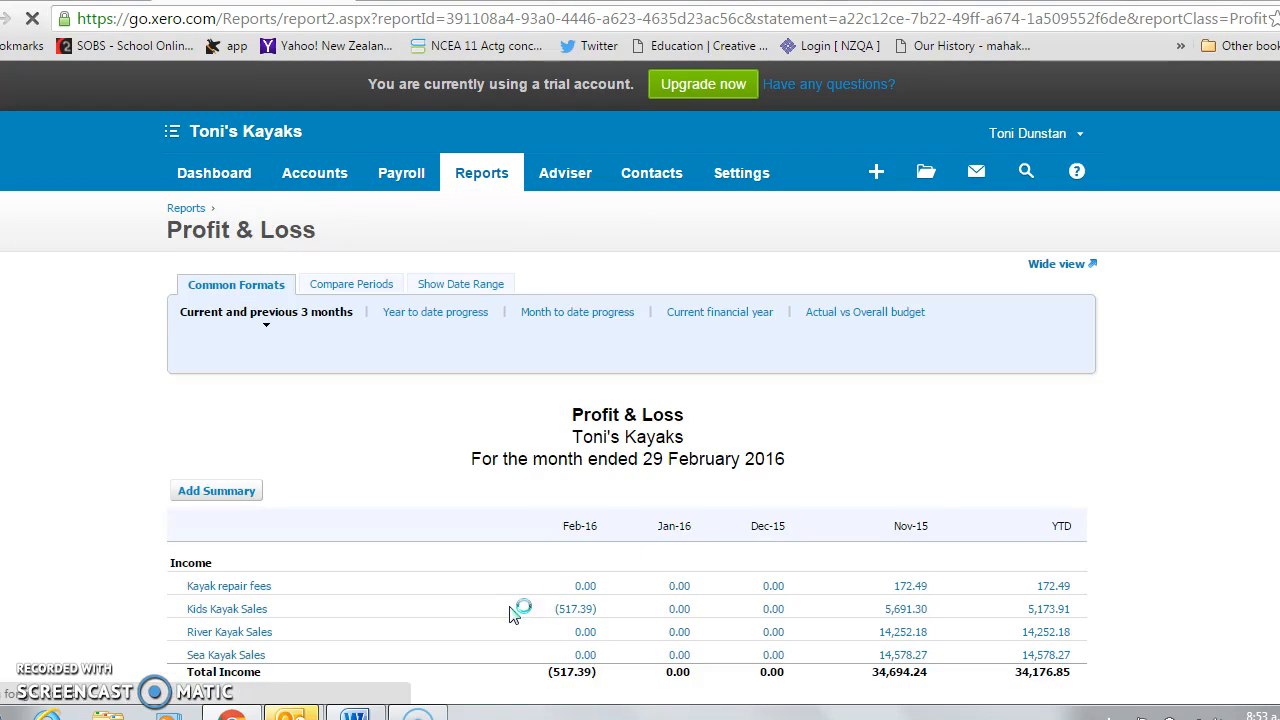
mouse_move(1270, 435)
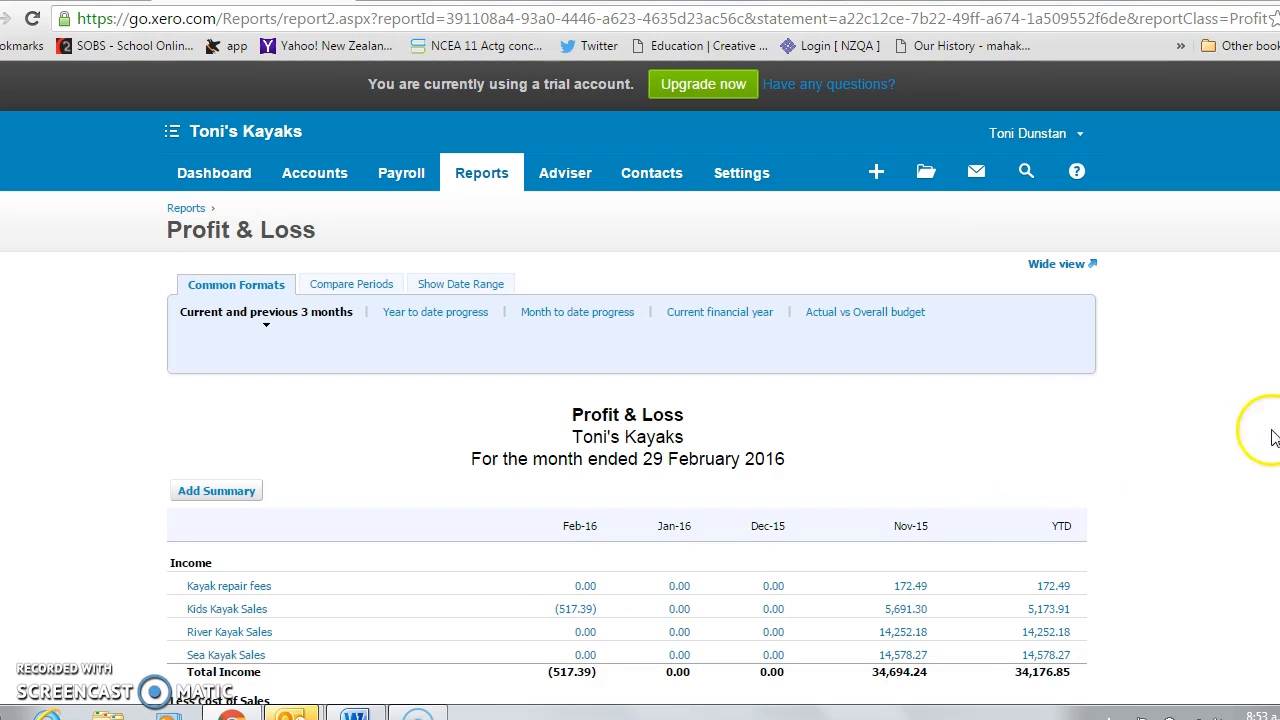
scroll("down", 3)
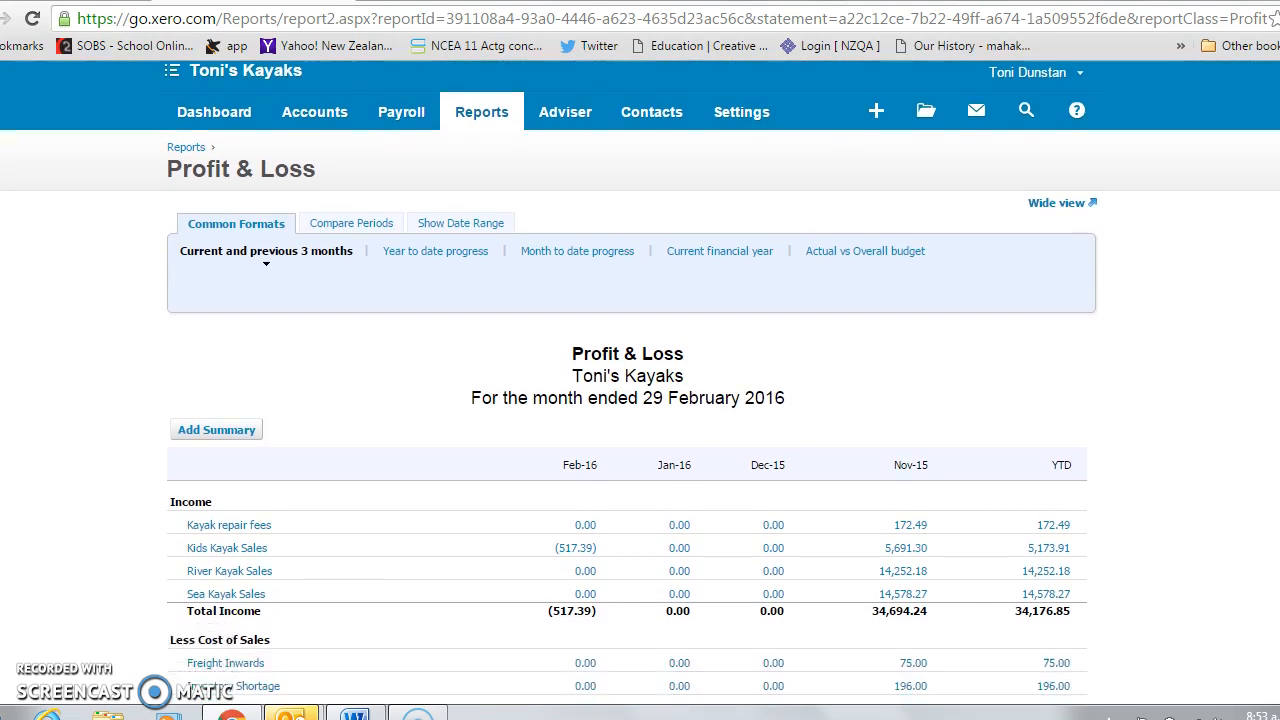
scroll("down", 3)
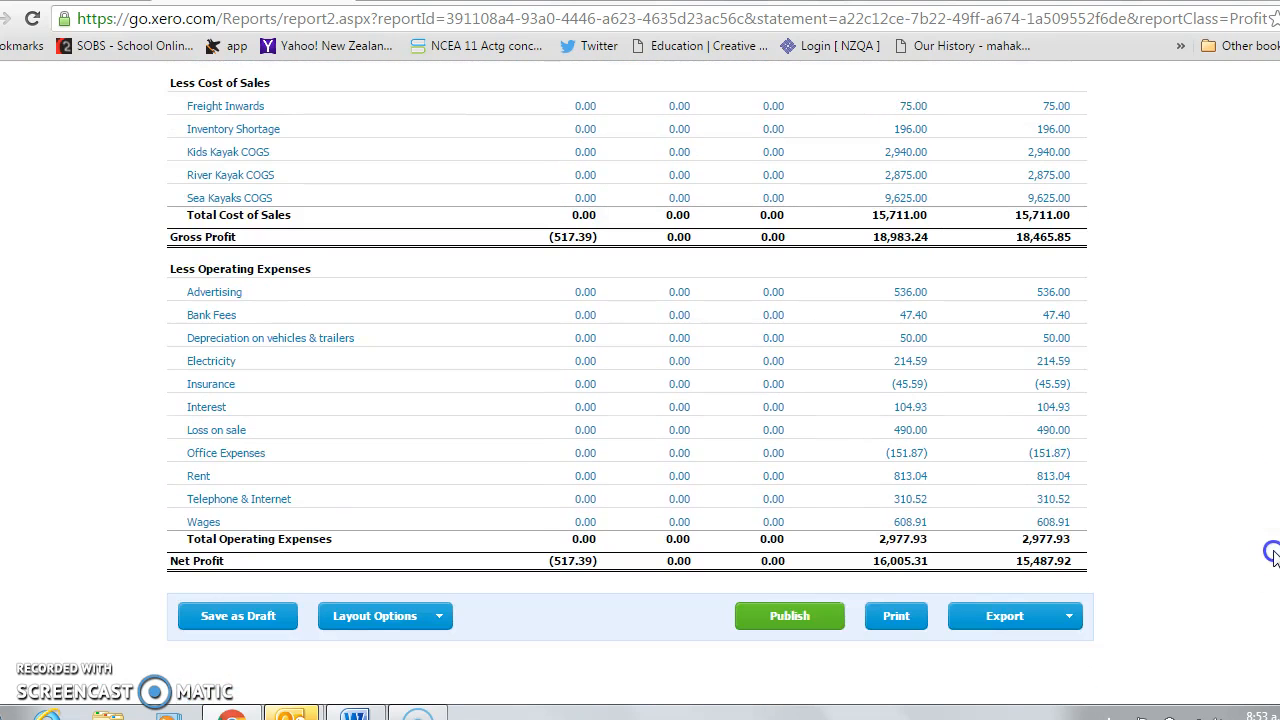
scroll("down", 3)
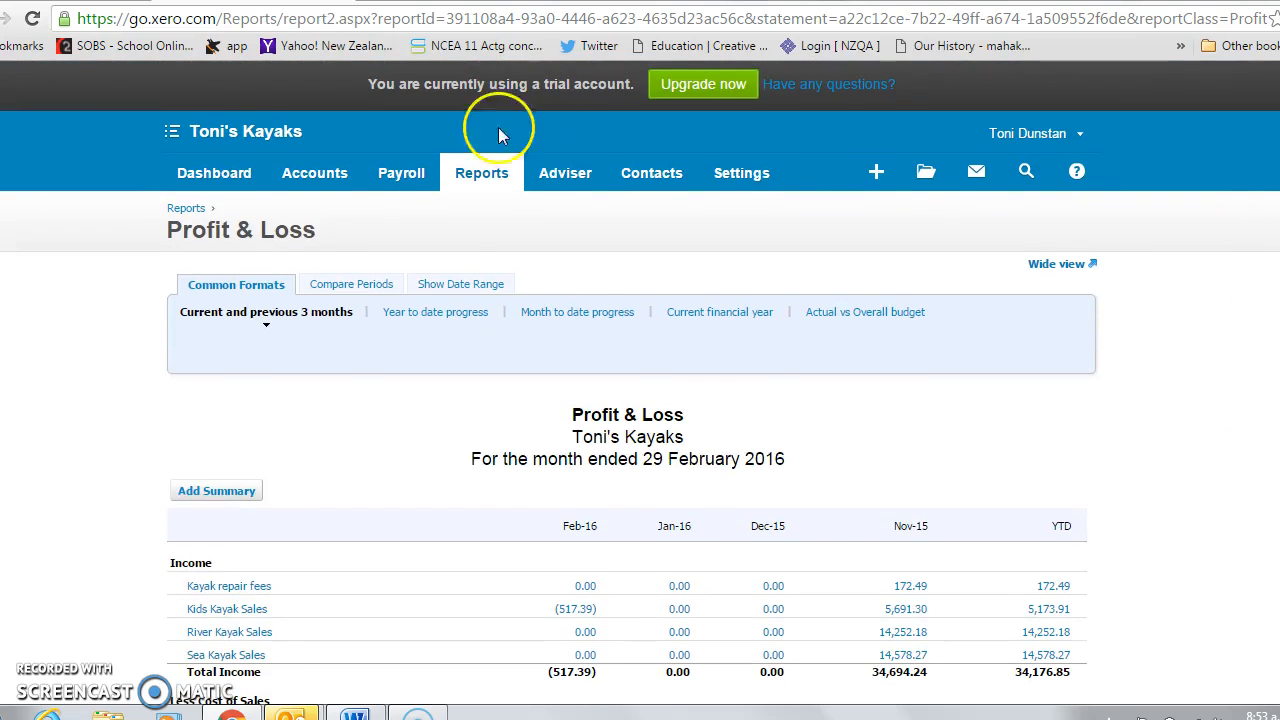
Review the Balance Sheet down to net assets of 75,629.02, then open the organisation menu.
left_click(481, 172)
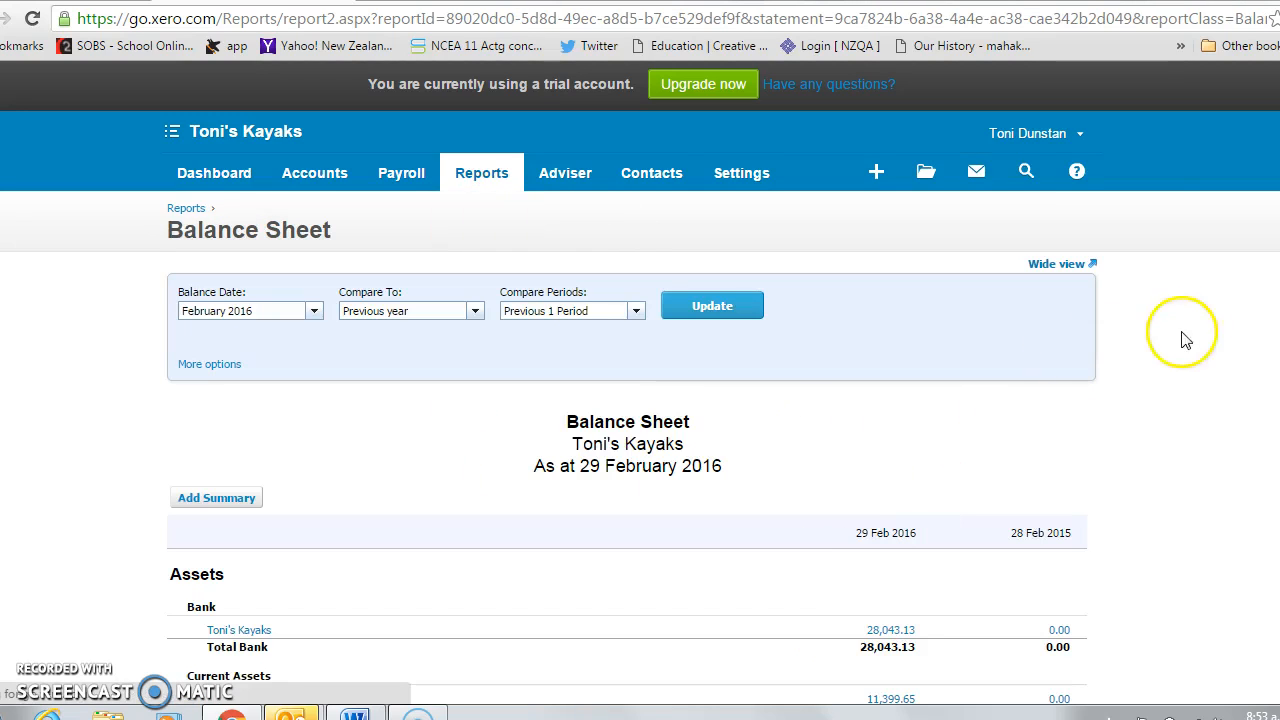
scroll("down", 3)
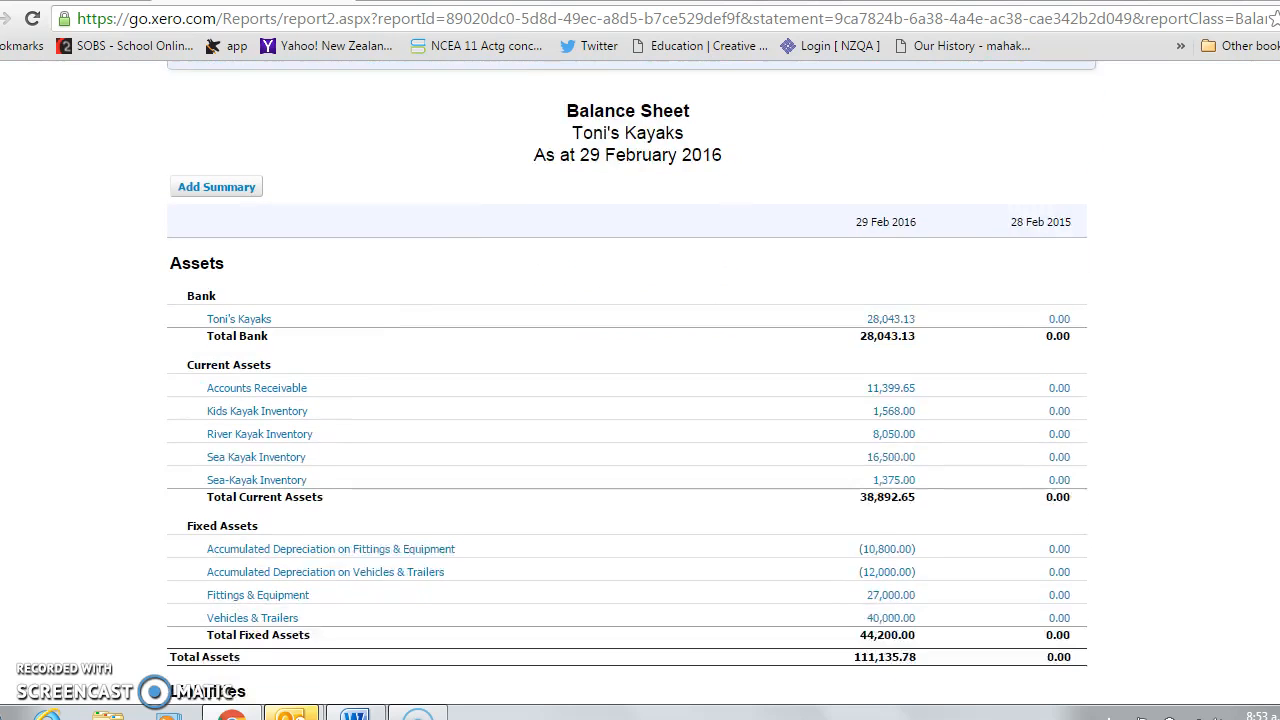
scroll("down", 3)
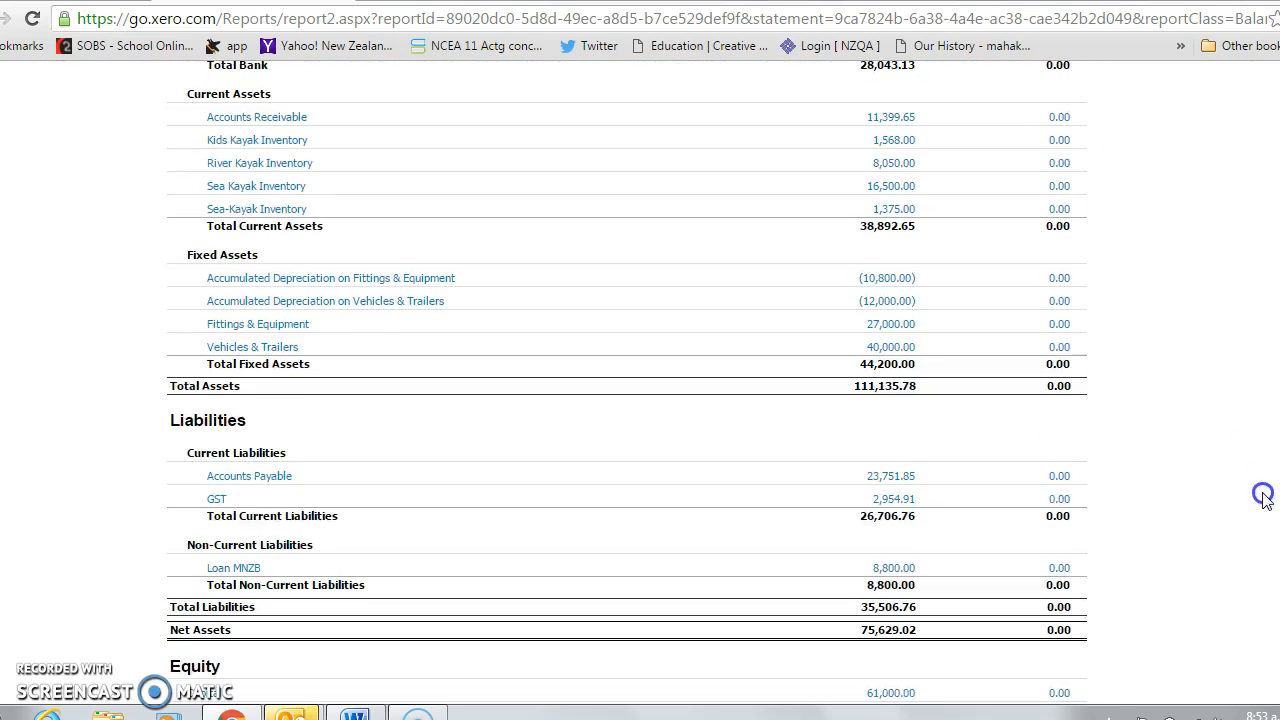
scroll("down", 3)
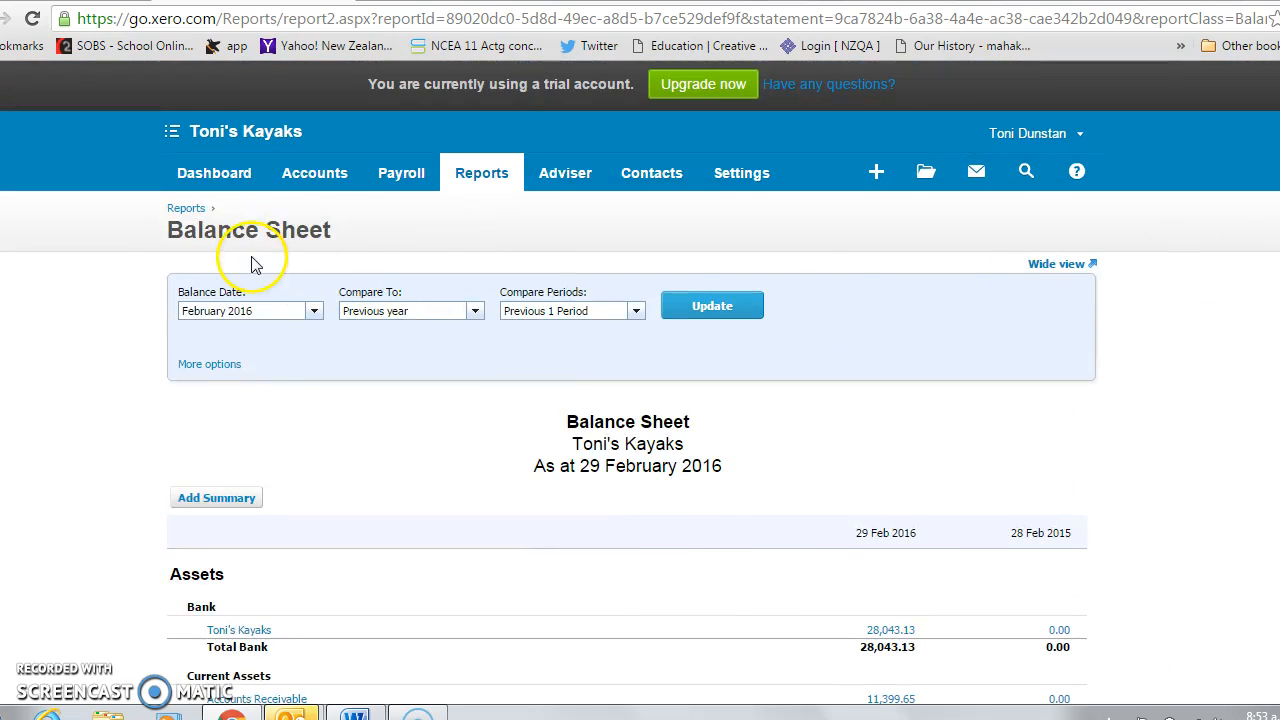
left_click(172, 131)
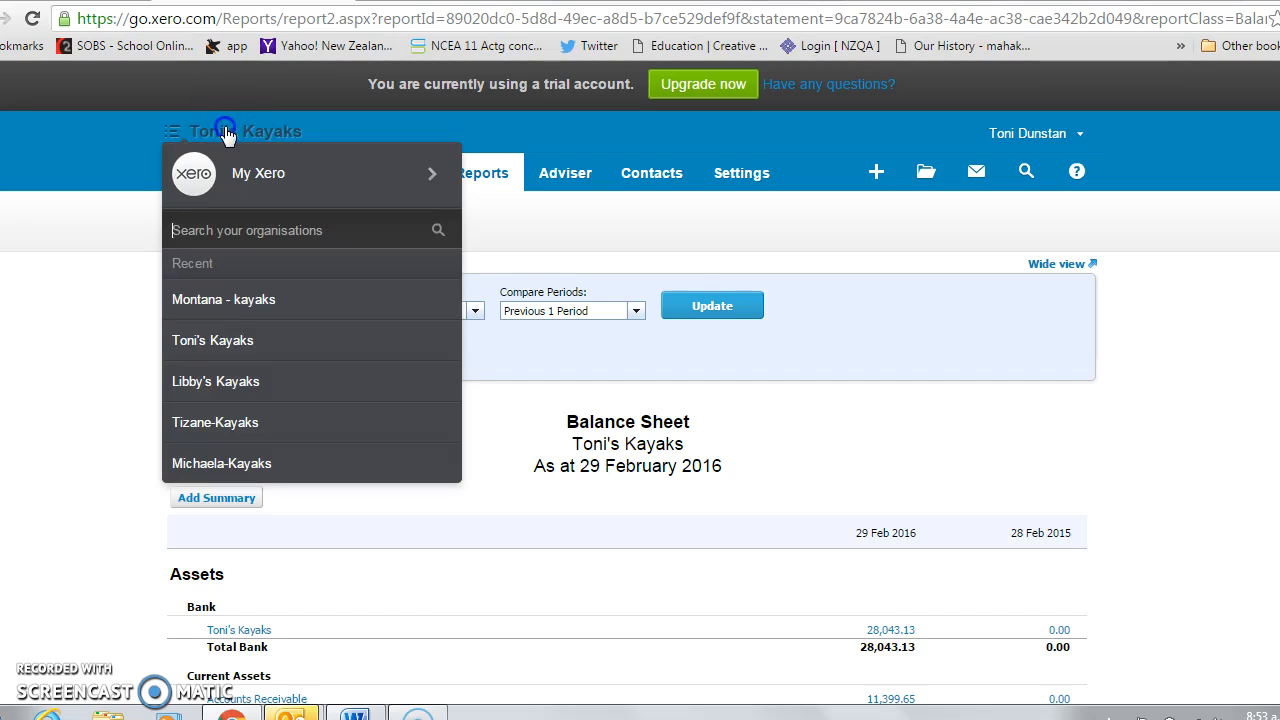